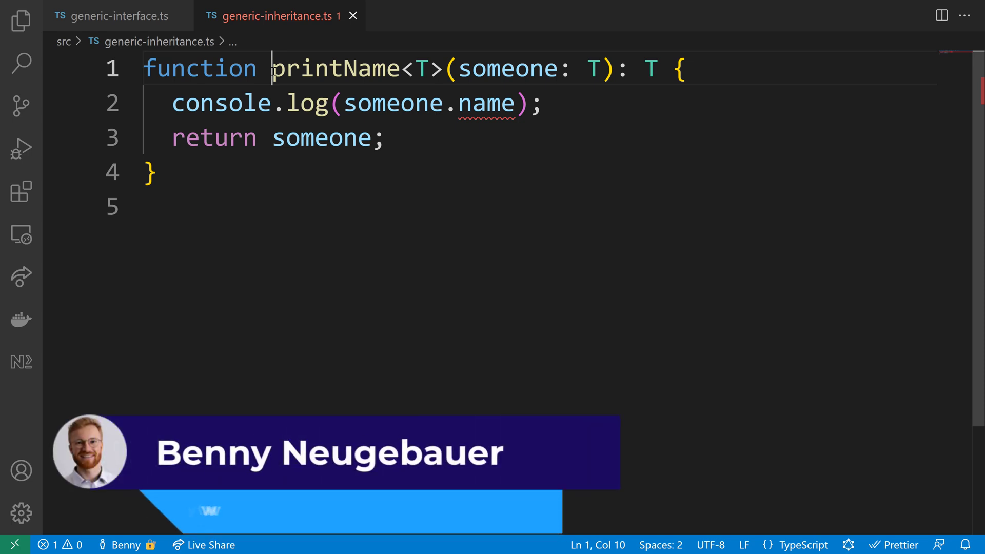
Step: Inspect printName's someone parameter of type T and the error flagged on someone.name
double_click(336, 68)
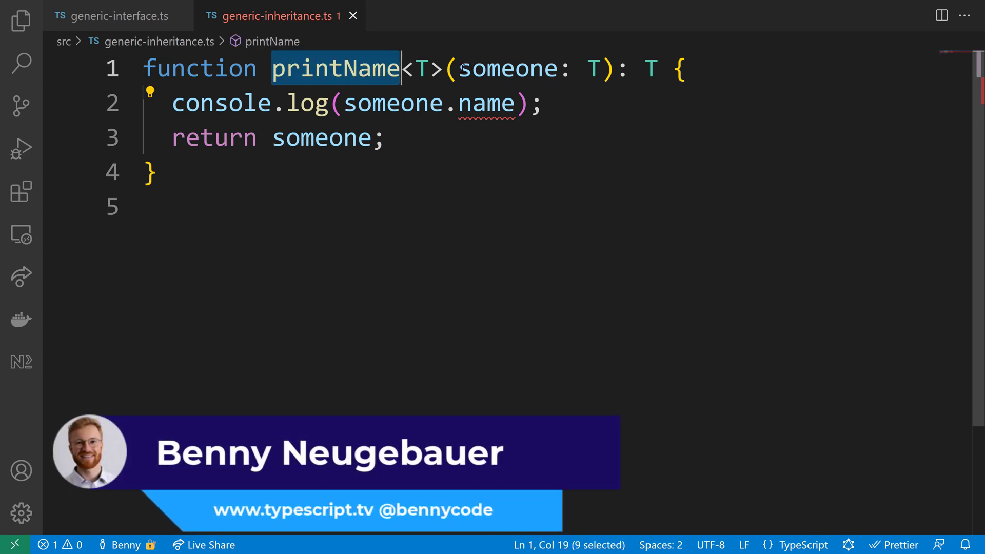
left_click(594, 68)
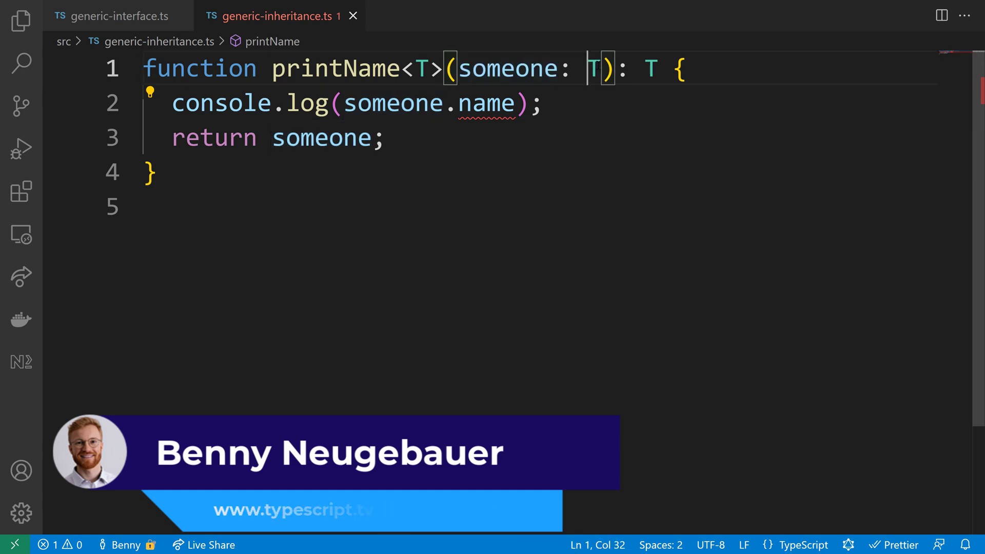
double_click(506, 69)
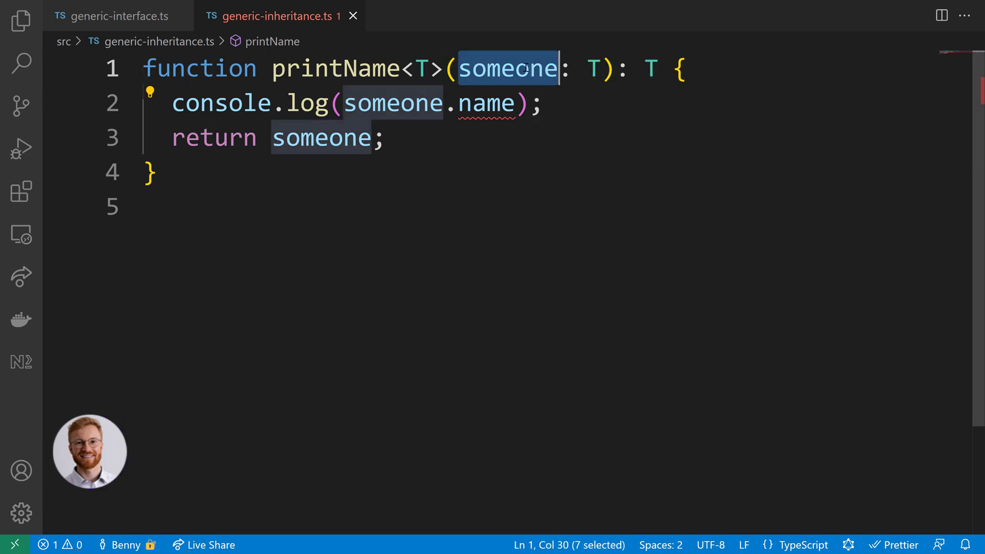
left_click(470, 103)
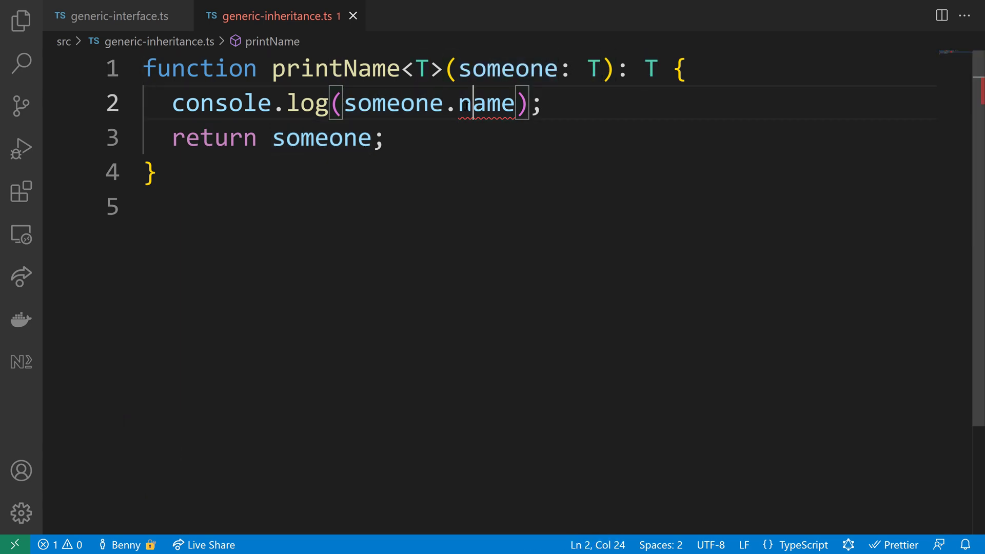
mouse_move(491, 102)
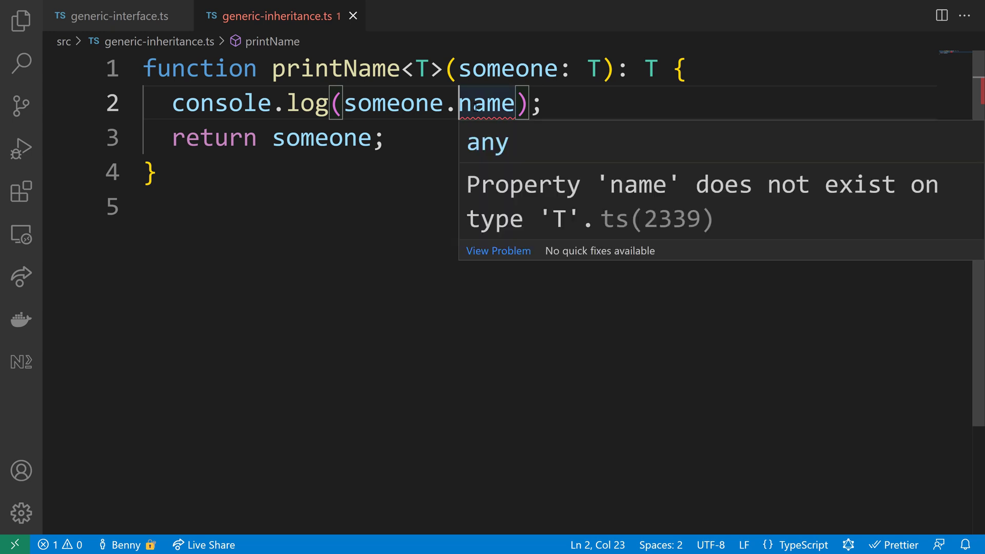
mouse_move(481, 147)
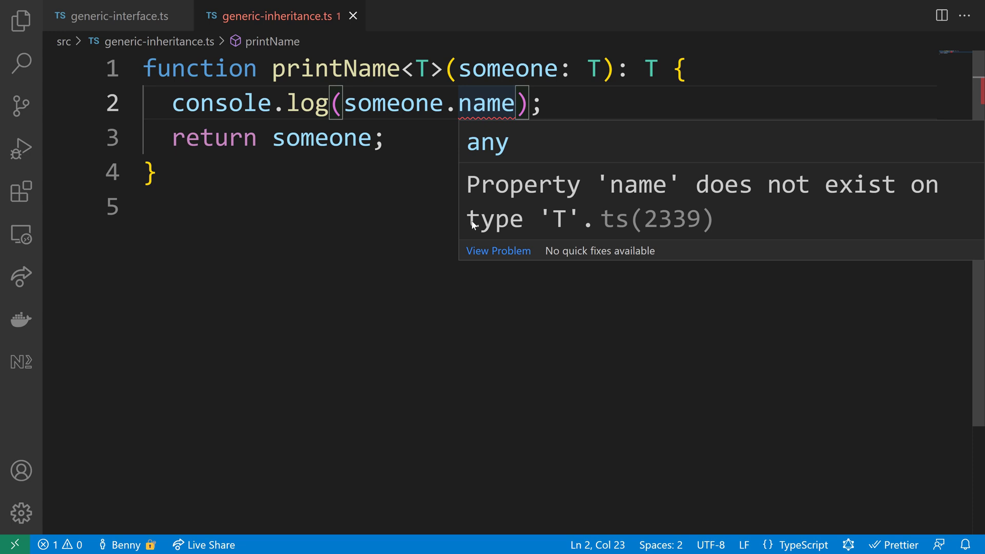
double_click(631, 183)
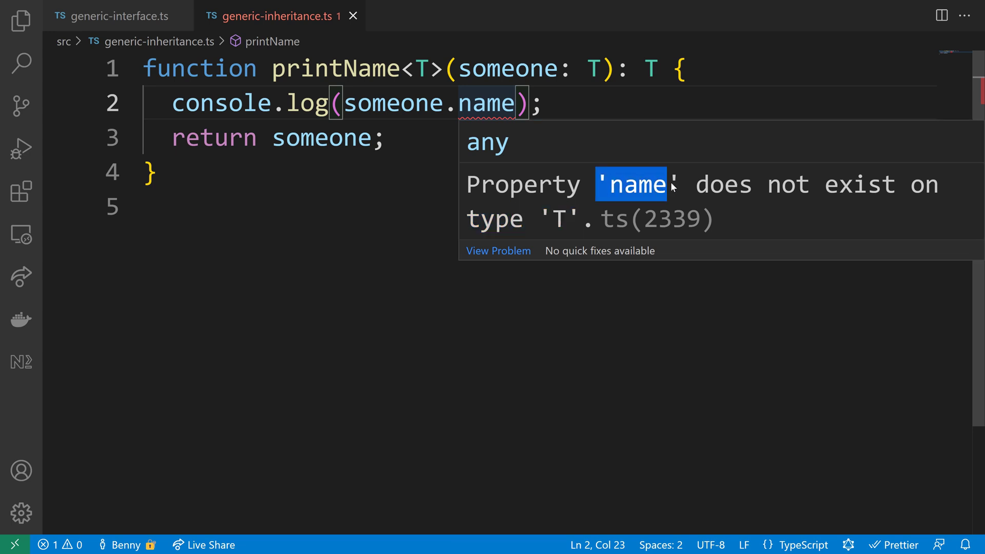
Step: Constrain the type parameter as T extends {name: string}, clearing the name error
left_click(290, 206)
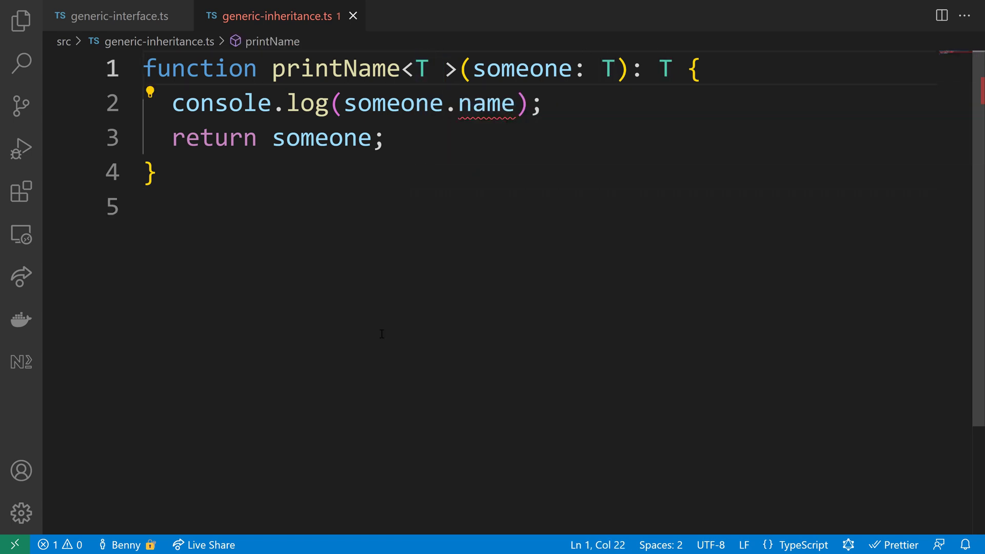
type("extend")
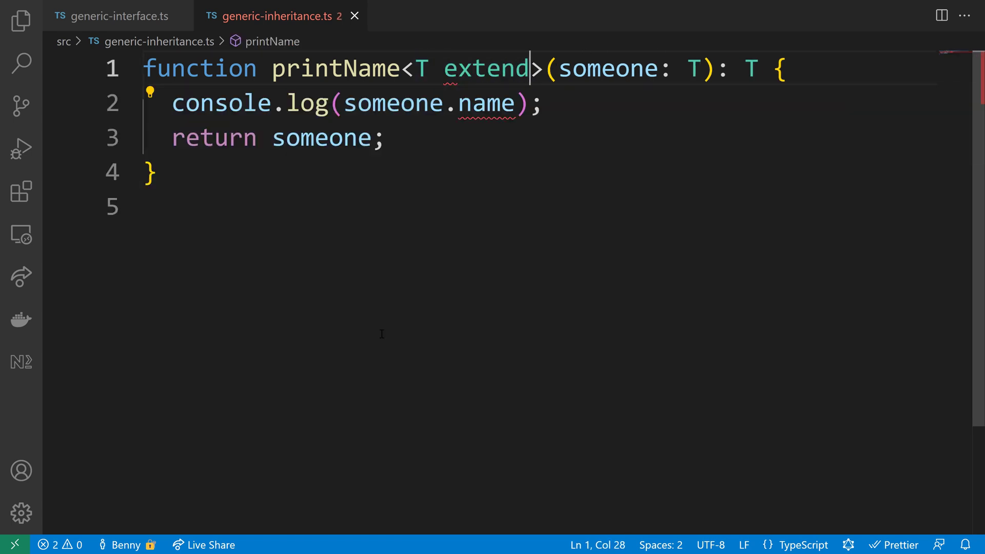
type("s {}")
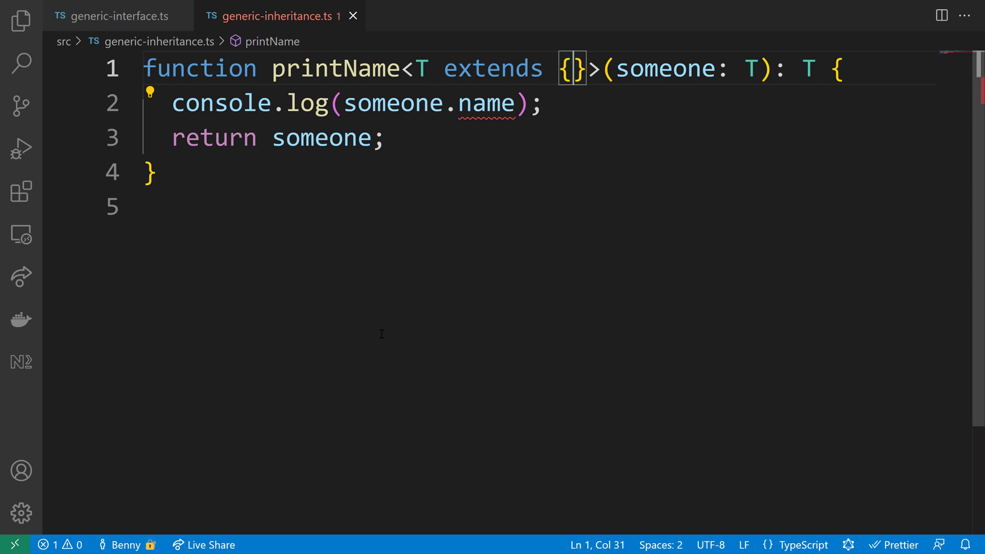
type("name: string")
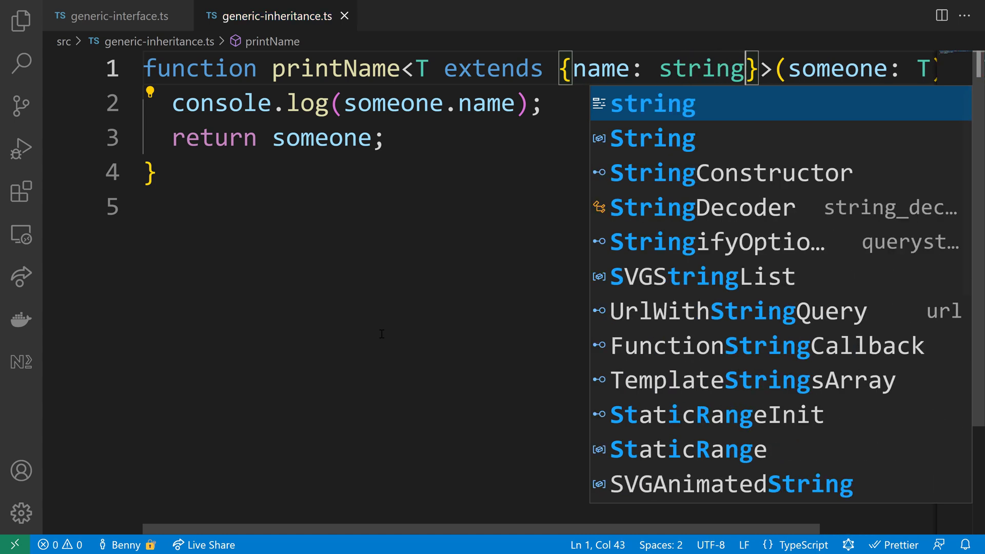
mouse_move(440, 89)
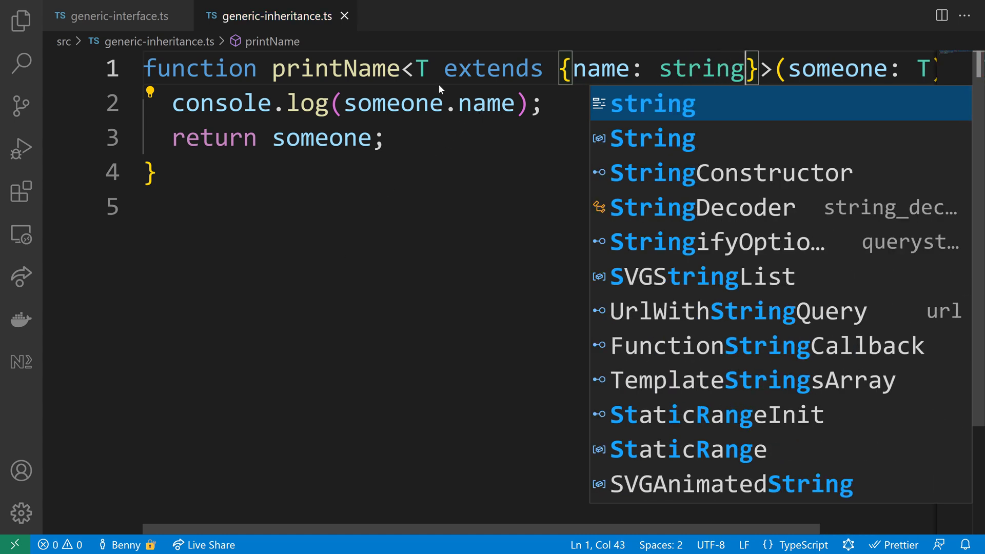
left_click(421, 68)
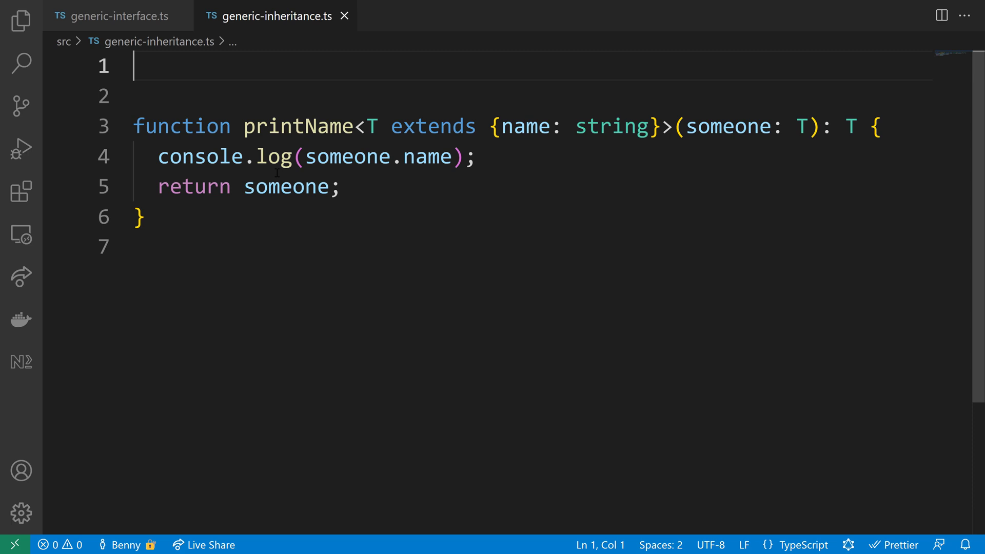
Step: Declare interface User { name: string; } and make T extend User instead of the inline type
type("interface")
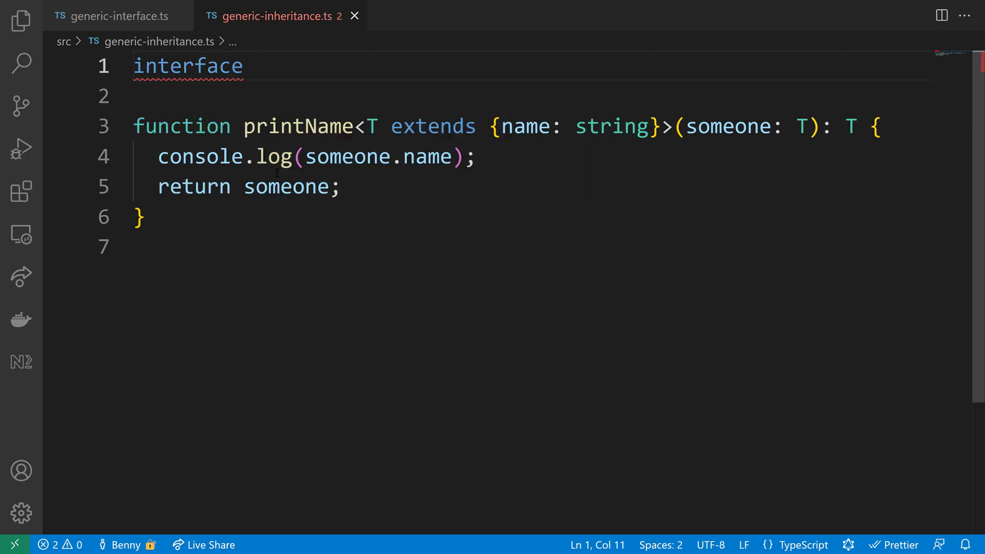
type("User {}")
type("name:")
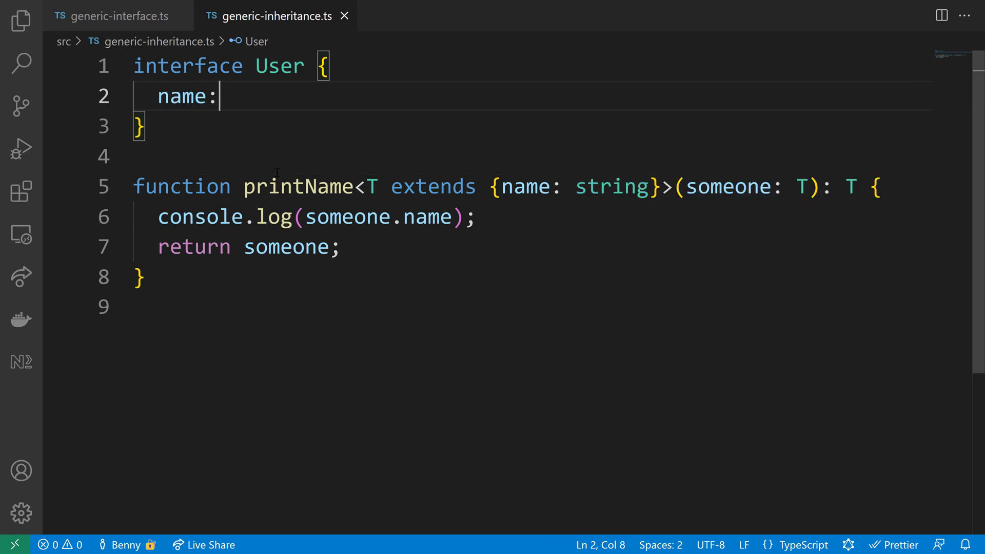
type("string;")
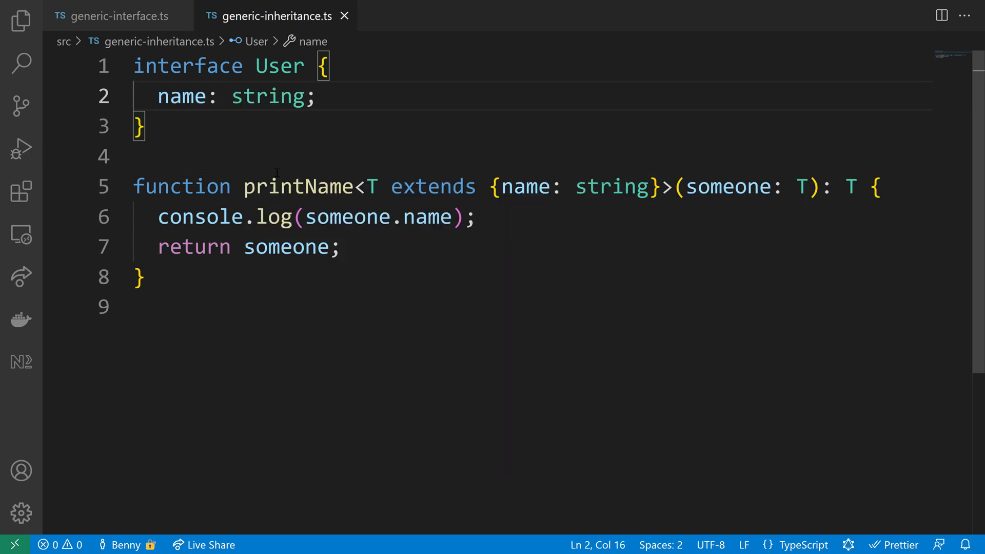
double_click(279, 66)
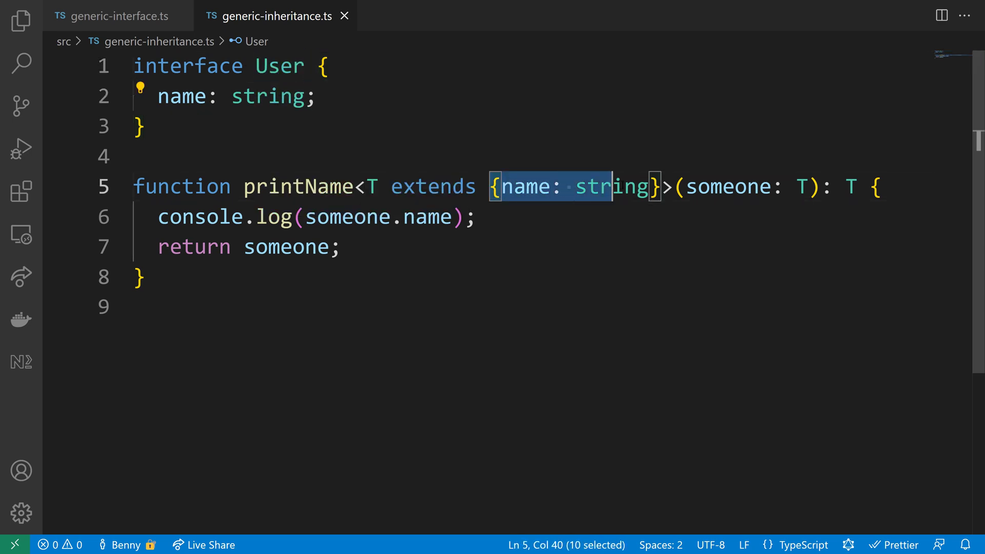
type("User")
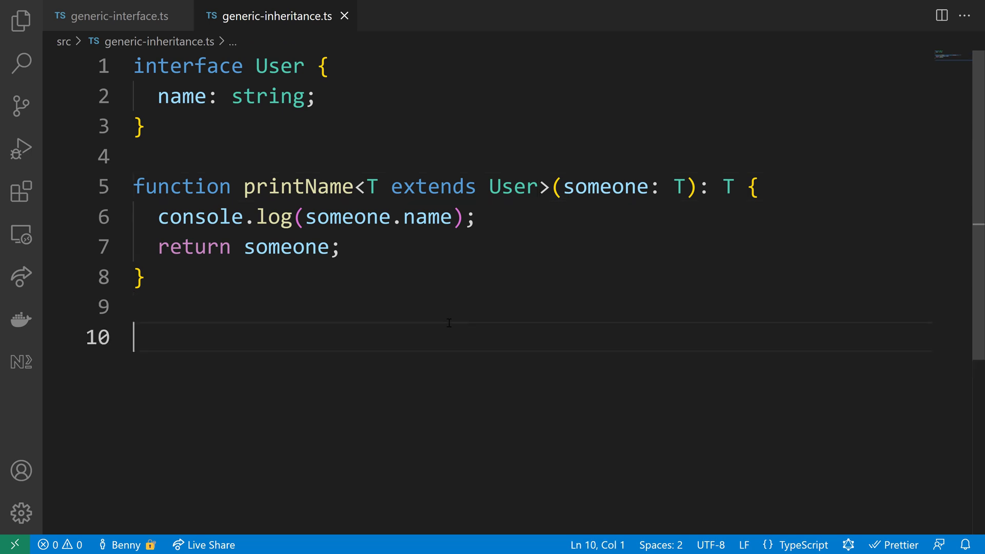
Step: Declare const benny: User = { name: 'Benny' } and call printName(benny) below the function
type("const benny: User = {")
type("name:")
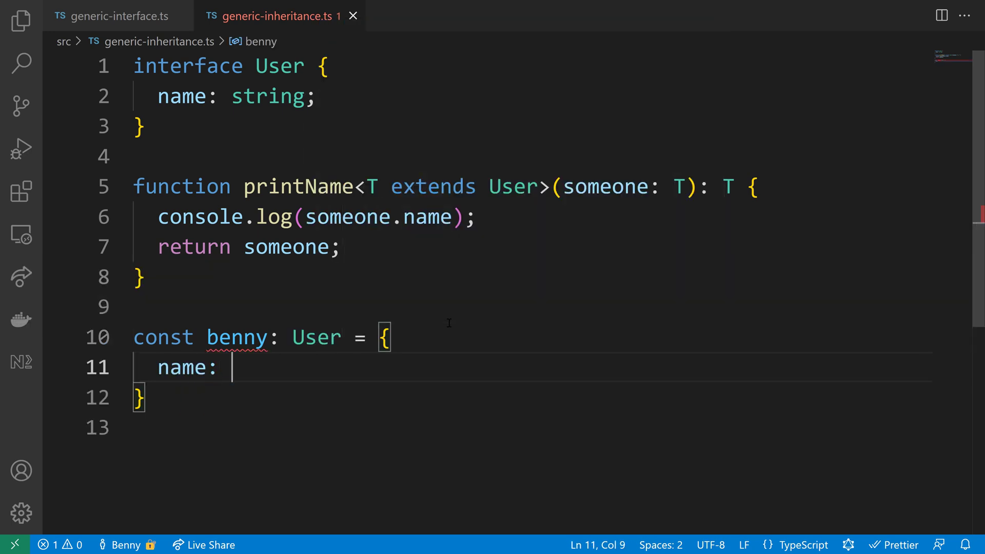
type("'Benny'")
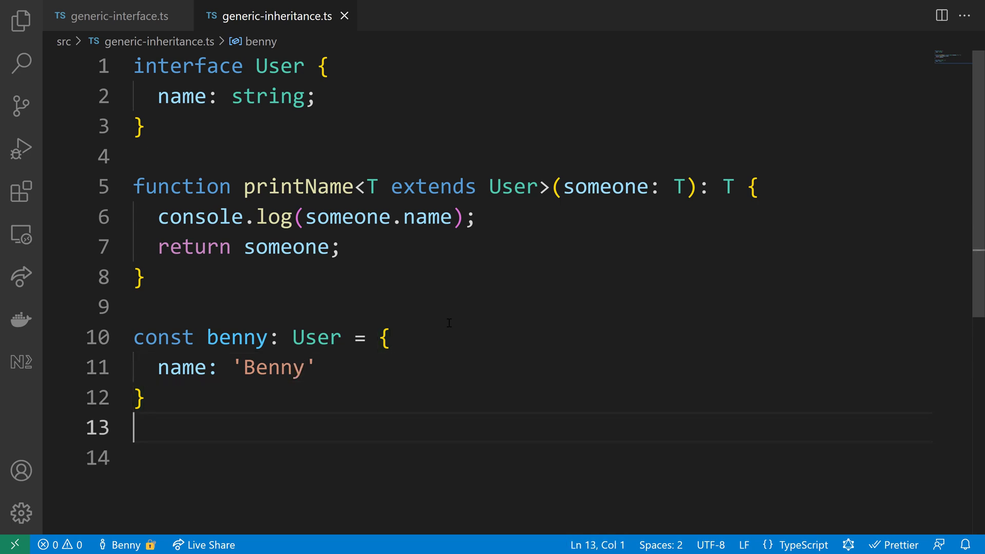
type("printName")
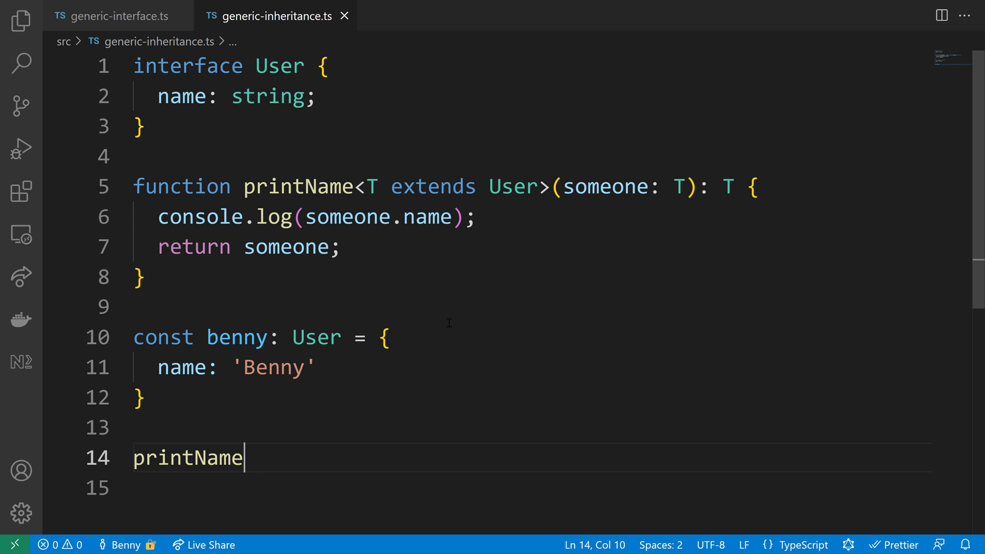
type("(b")
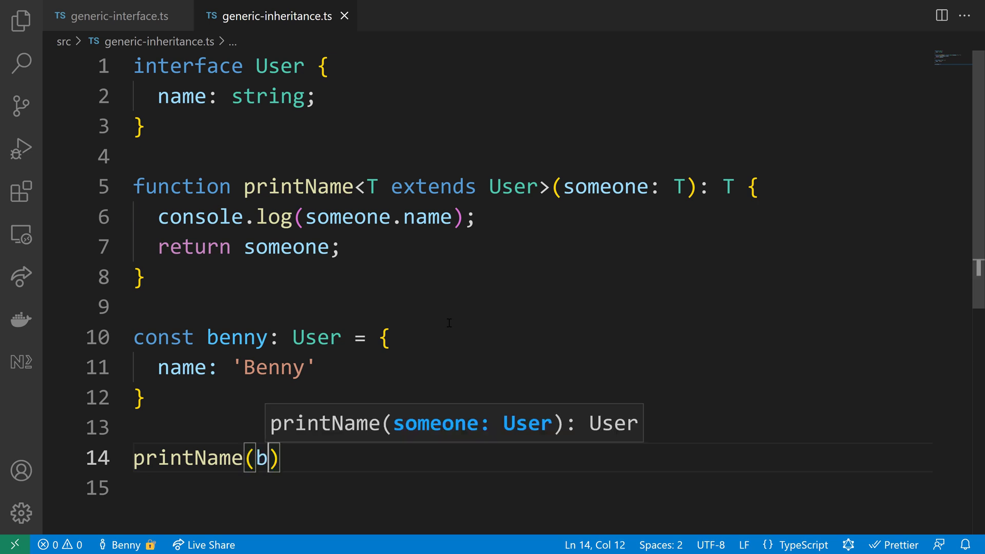
type("enny")
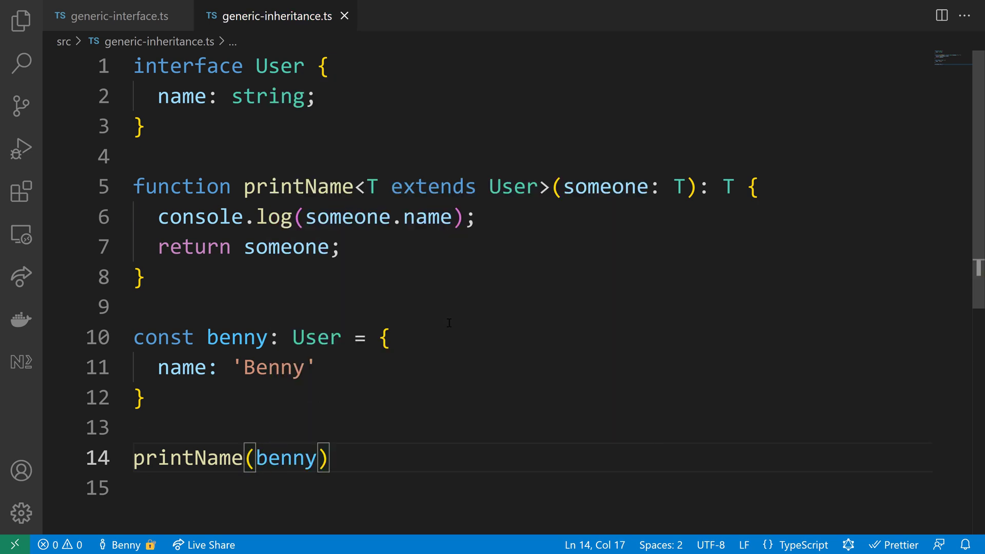
type(";")
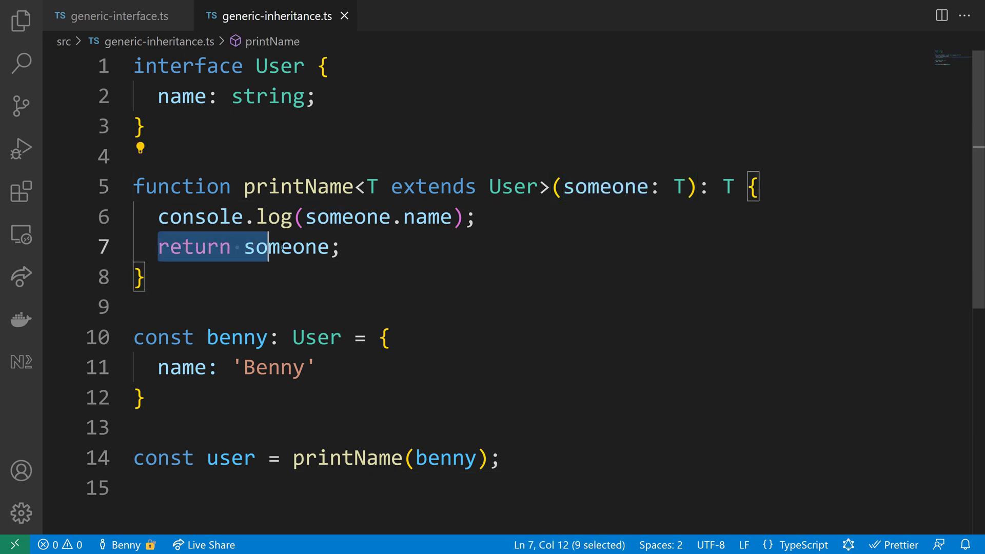
Step: Remove the explicit <User> type argument so printName(benny) infers T from benny
double_click(604, 185)
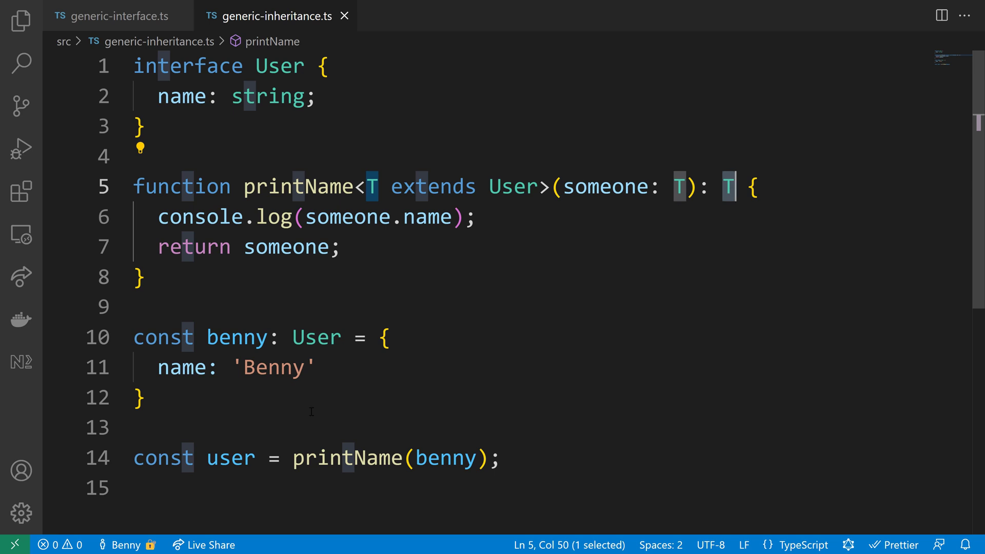
left_click(319, 458)
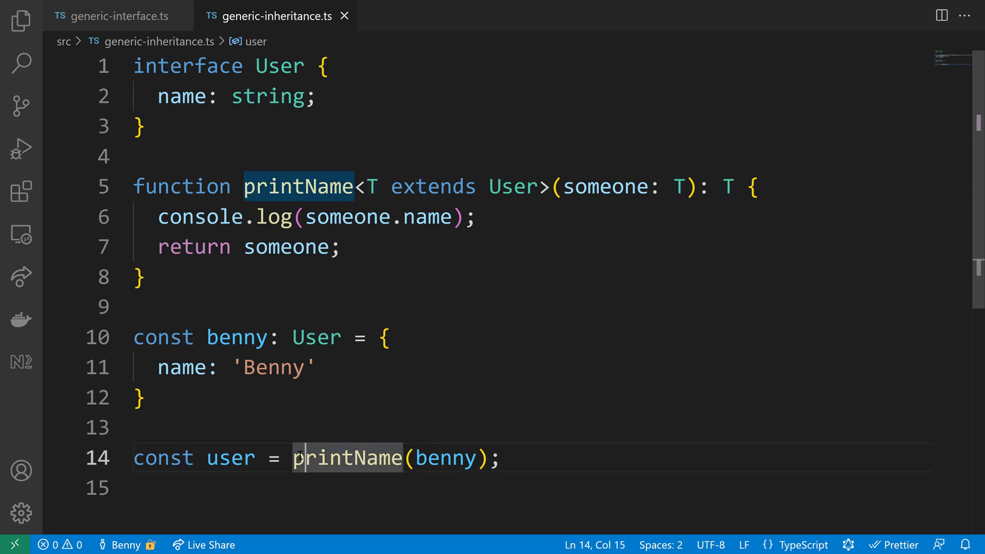
mouse_move(346, 458)
type("<User>")
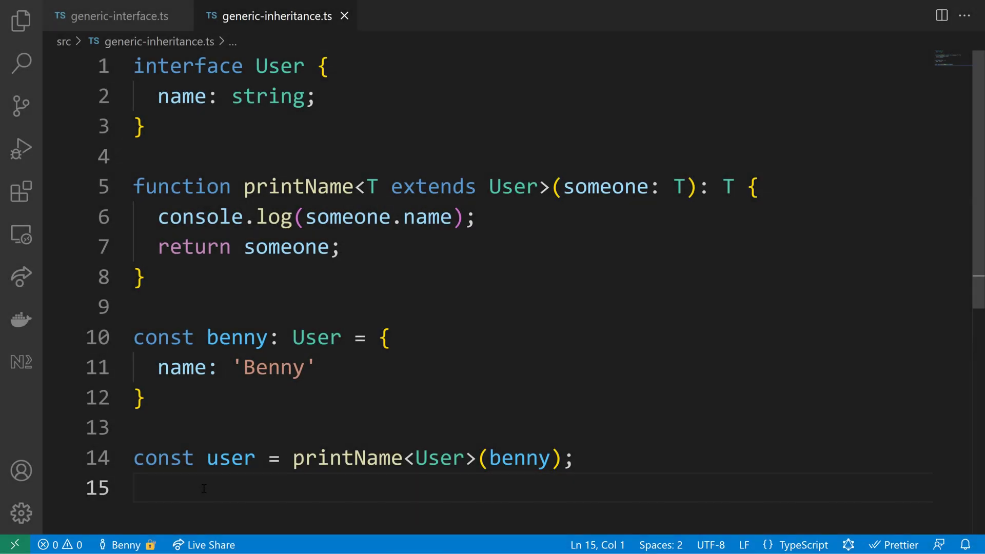
double_click(440, 458)
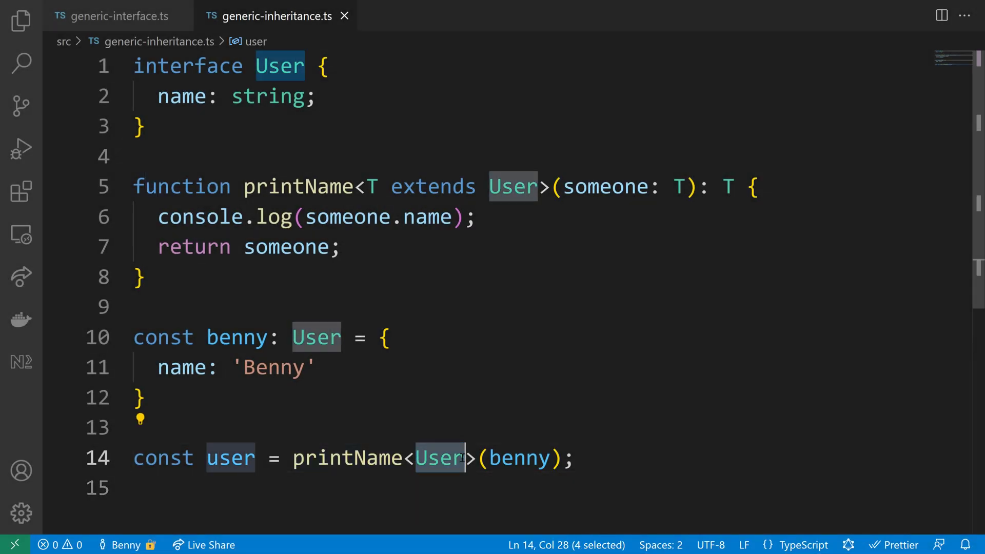
left_click(370, 186)
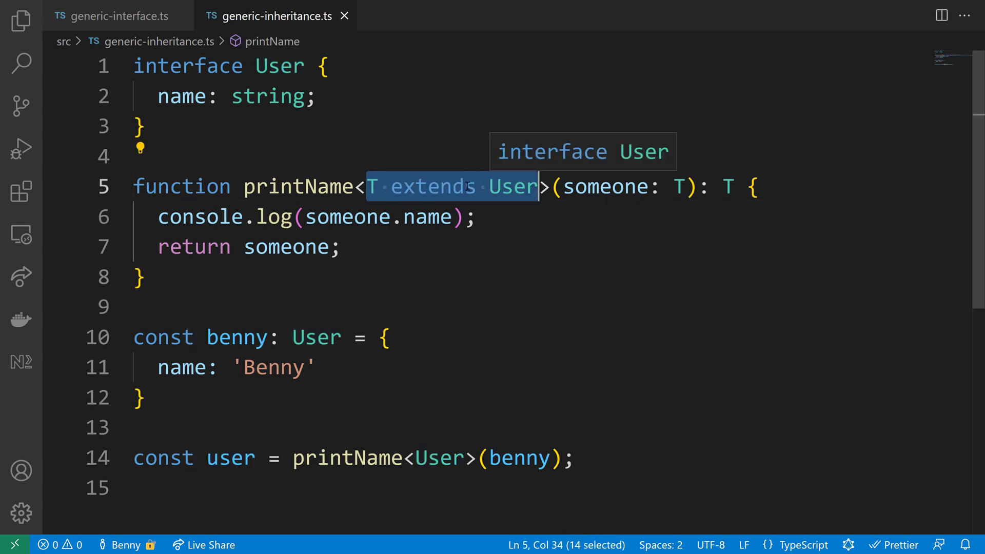
left_click(372, 186)
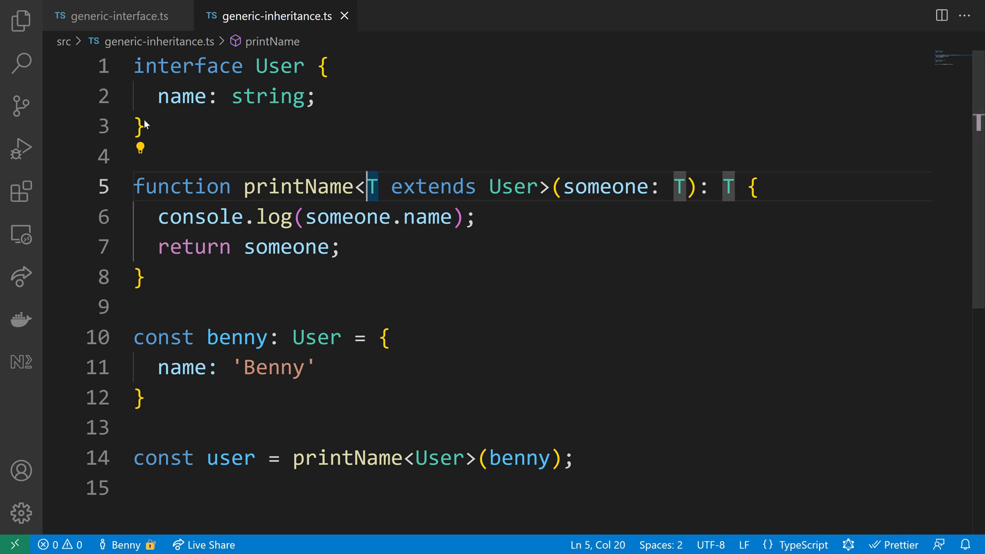
double_click(439, 458)
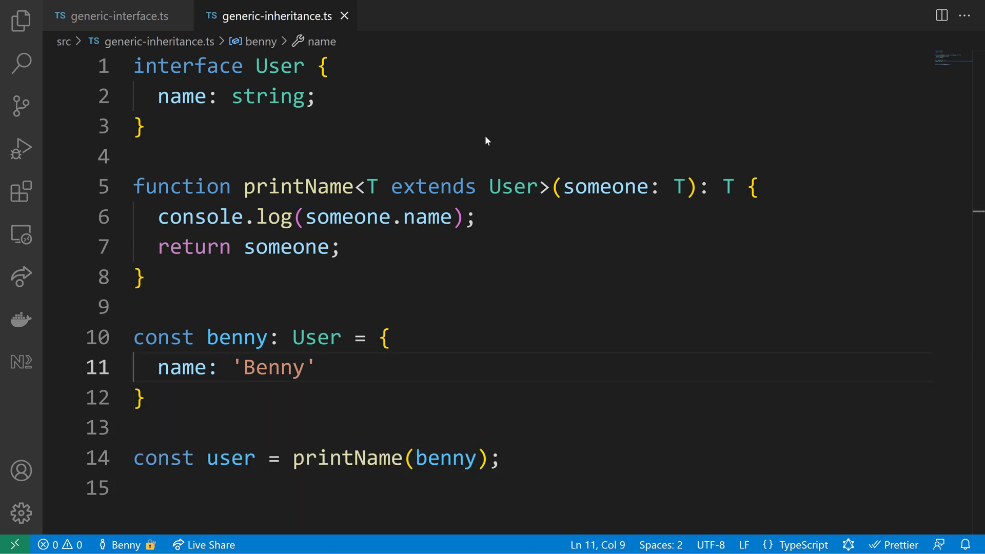
Step: Add interface TRex { name: string } below the User interface
key("Enter")
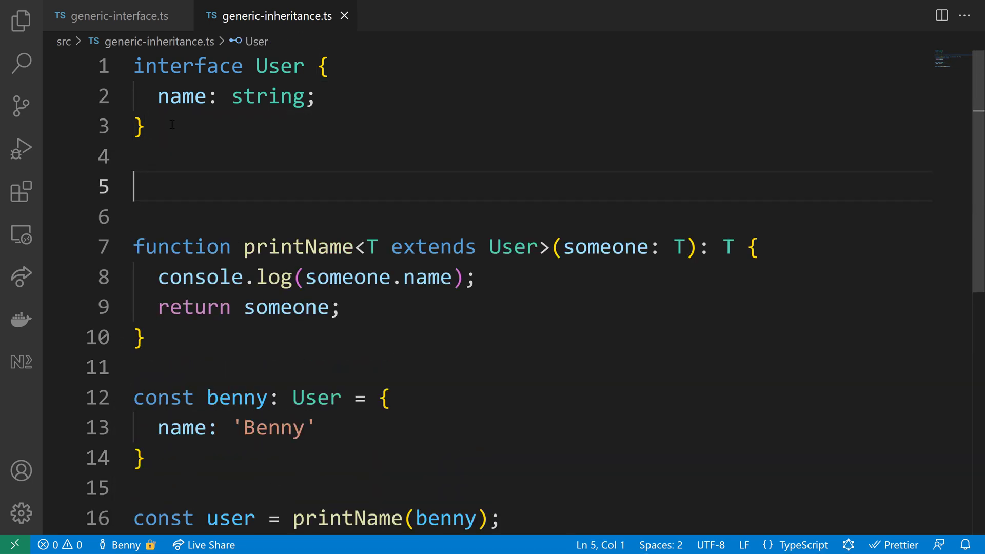
type("interface")
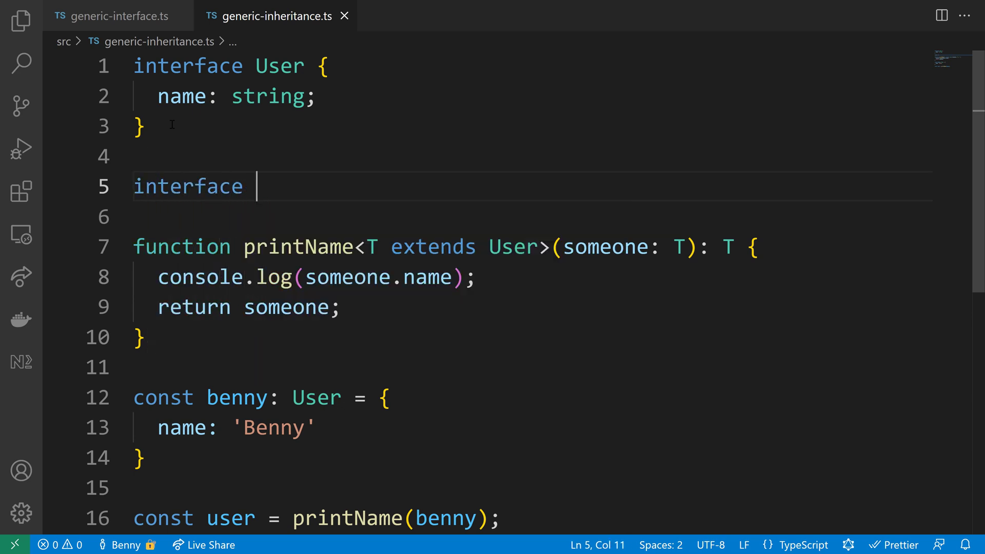
type("TRex {")
type("name: string;")
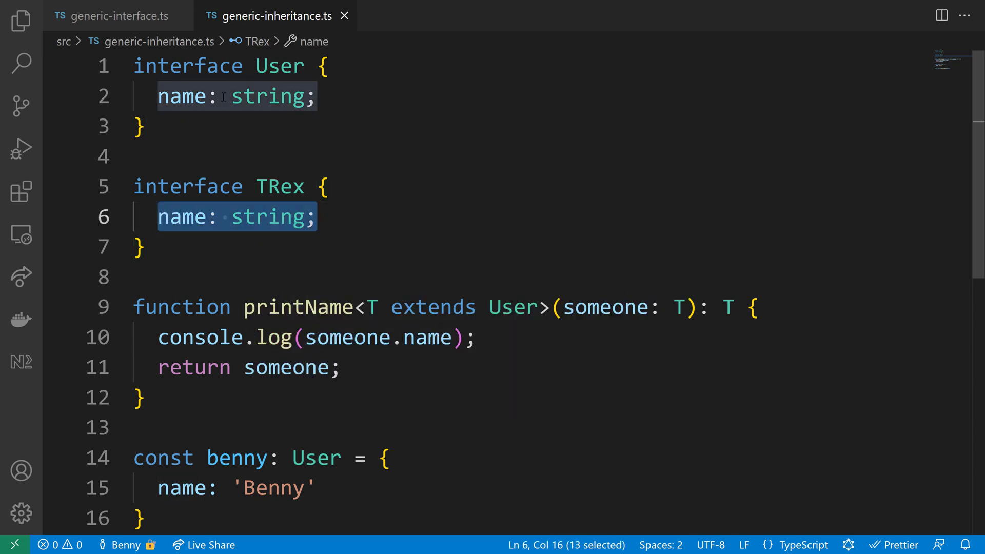
left_click(237, 95)
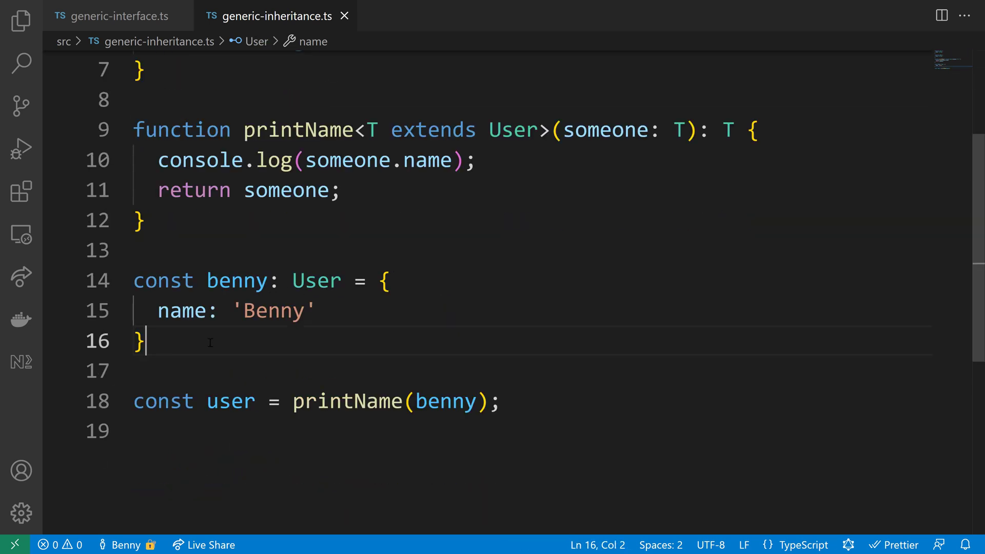
Step: Declare const dino: TRex = { name: 'Rexy' } below benny
type("const dino: T")
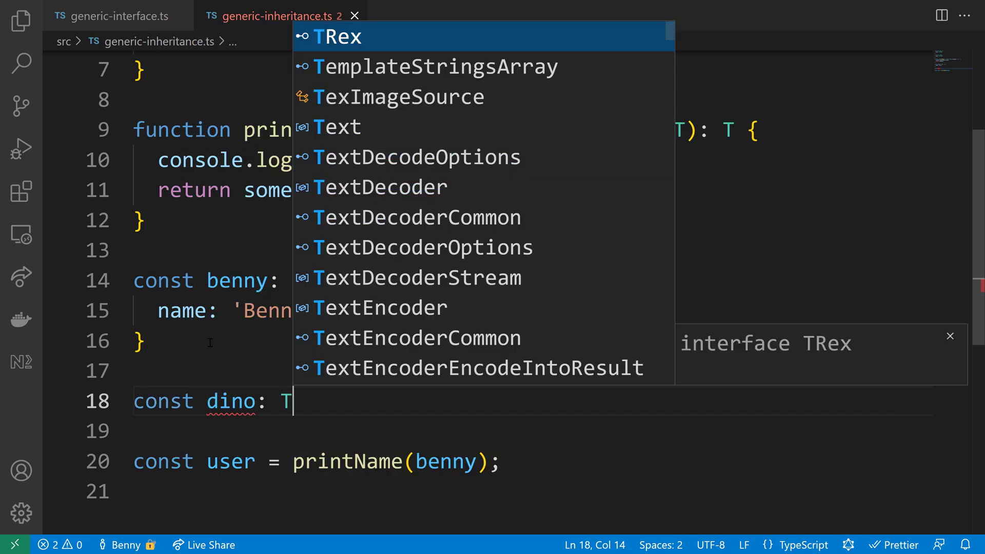
left_click(340, 36)
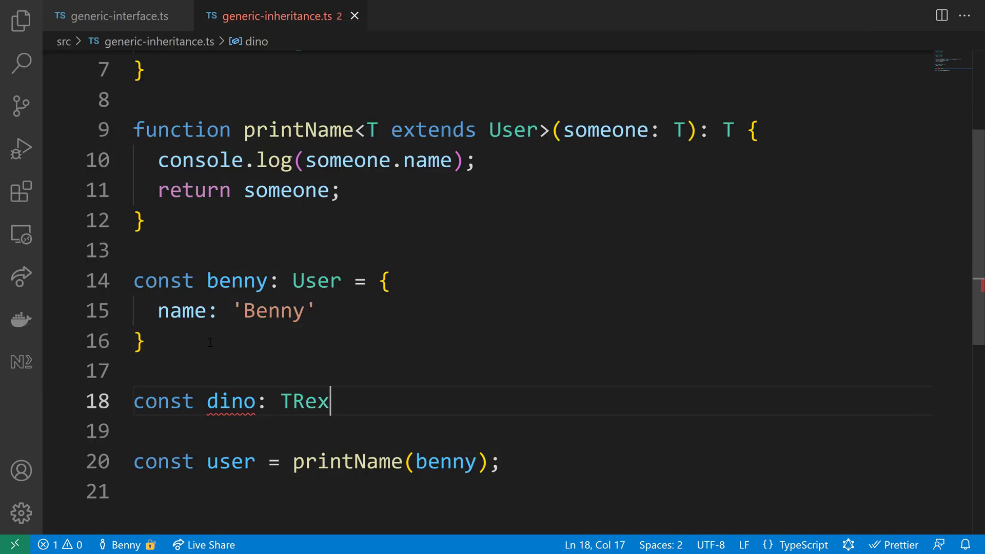
type("= {")
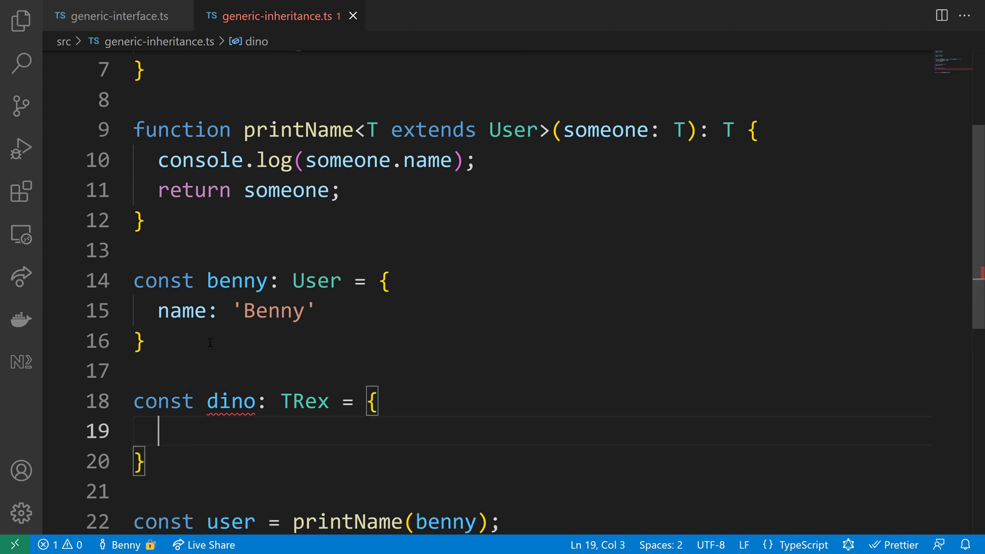
type("name:")
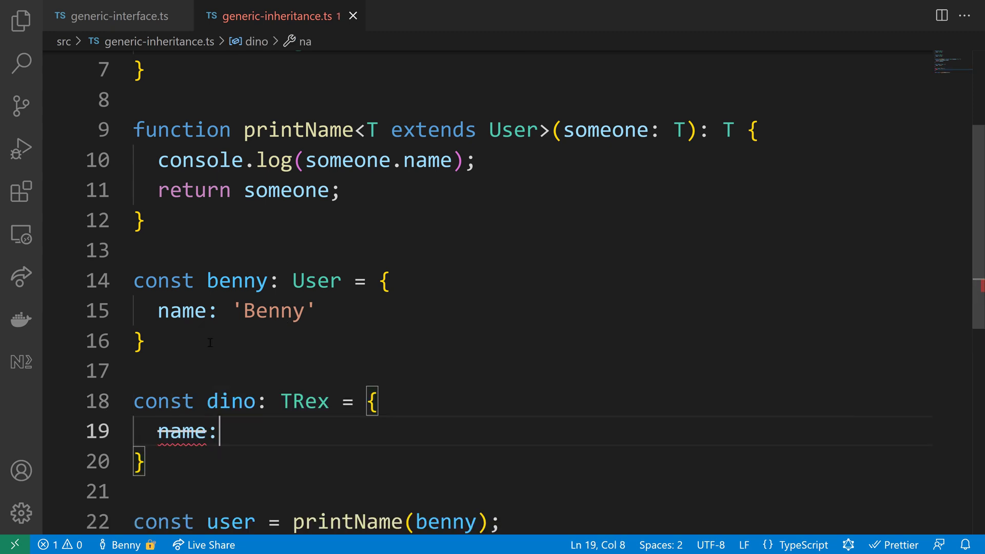
type("'Rexy'")
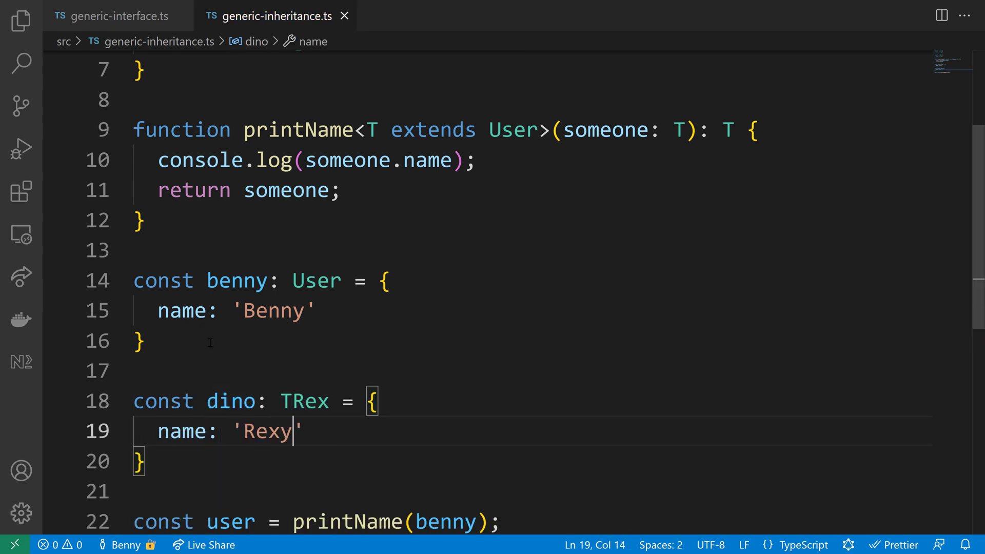
scroll("down", 3)
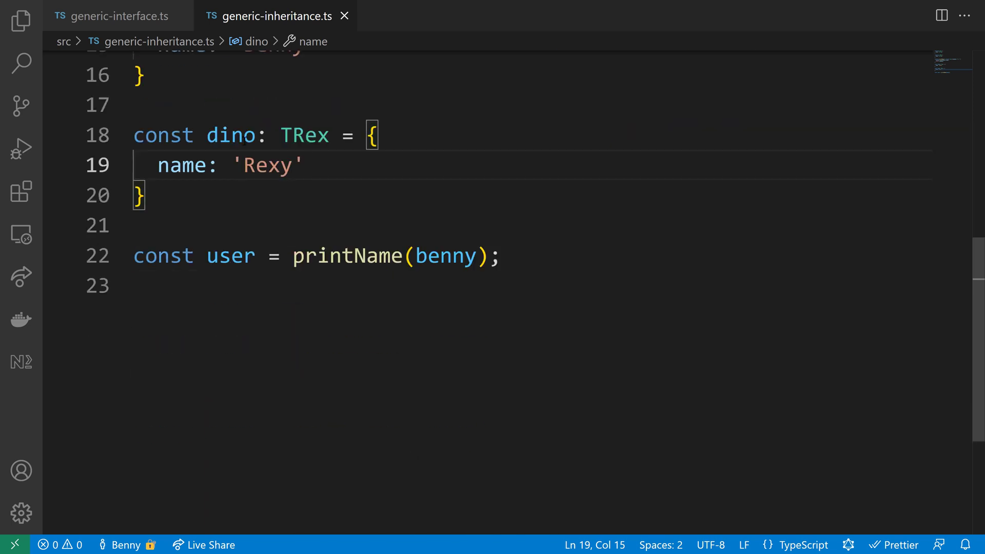
Step: Pass dino to printName so user becomes a TRex, then switch to 2-generic-functions.ts
double_click(347, 255)
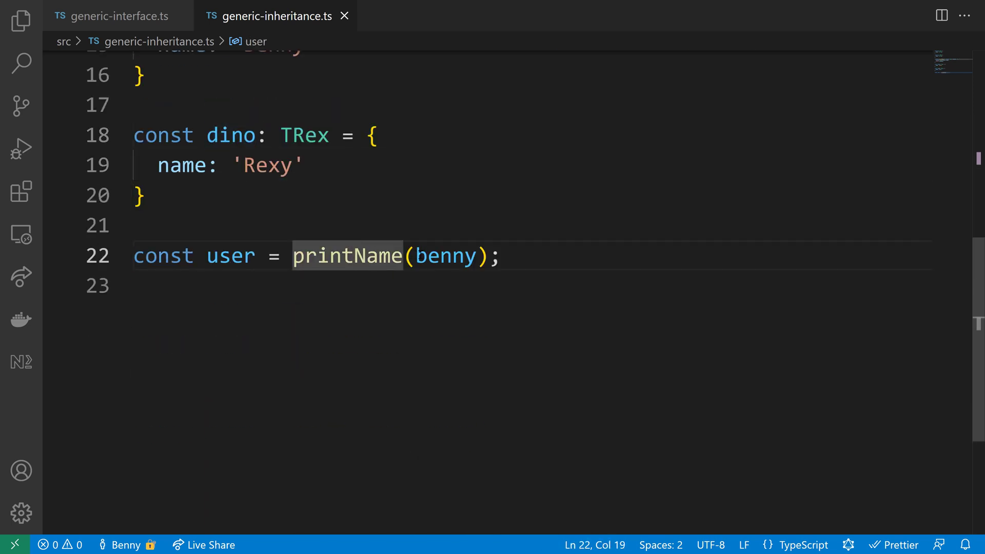
type("dino")
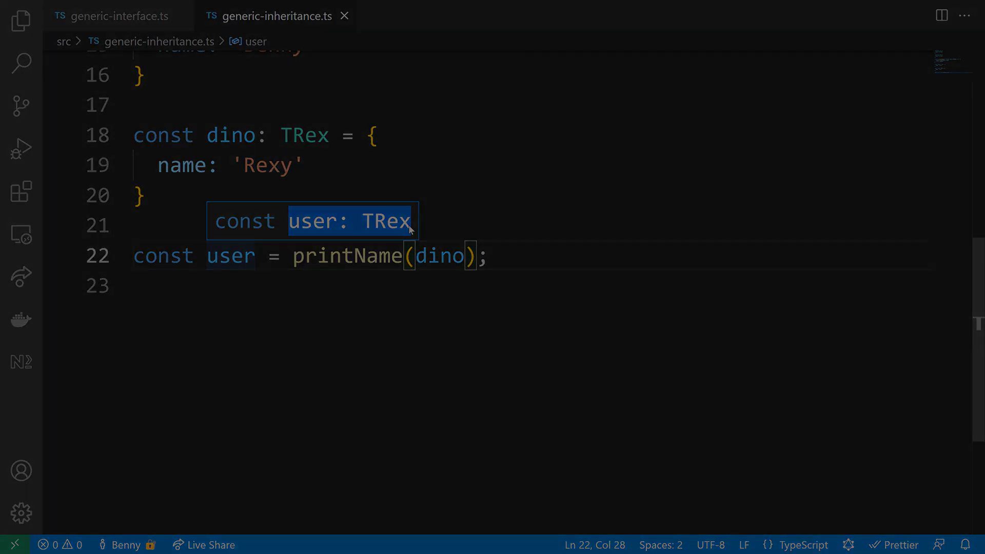
left_click(113, 15)
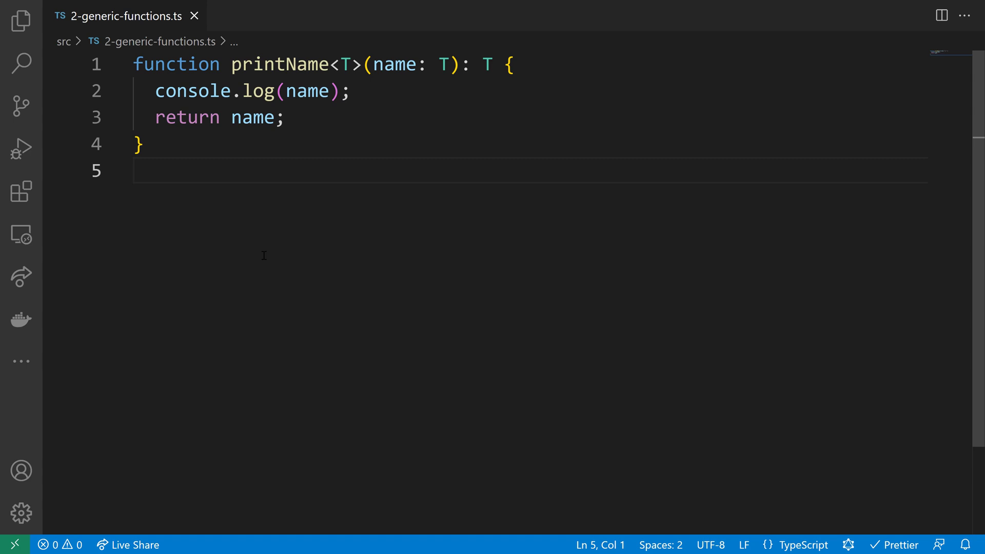
Step: Default the type parameter to T = string and start a printName( call on a new line
left_click(343, 63)
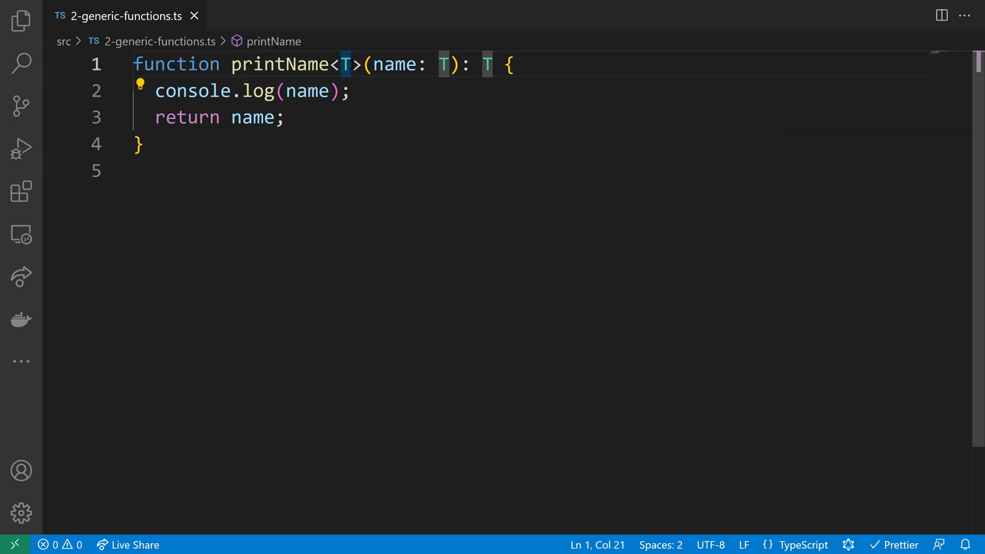
type("= string")
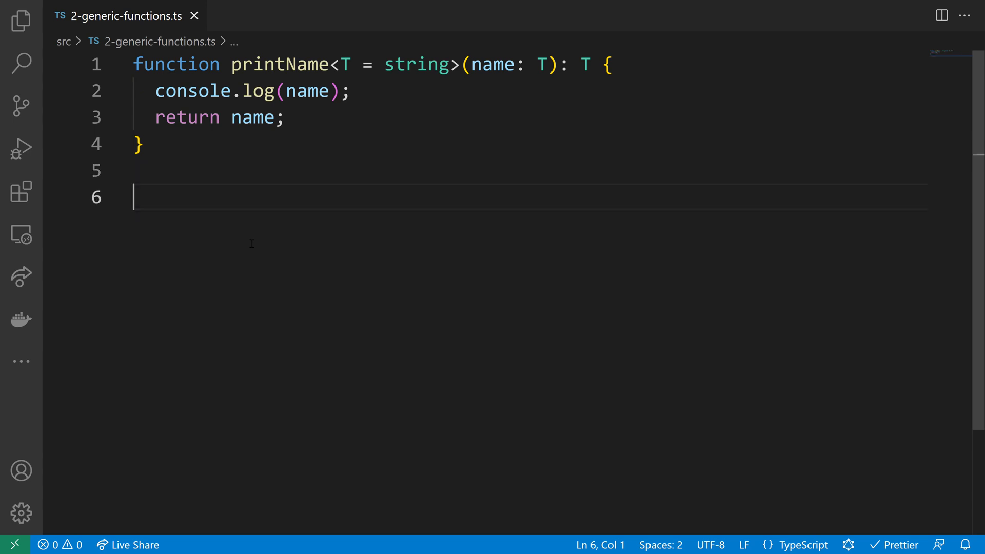
type("printName")
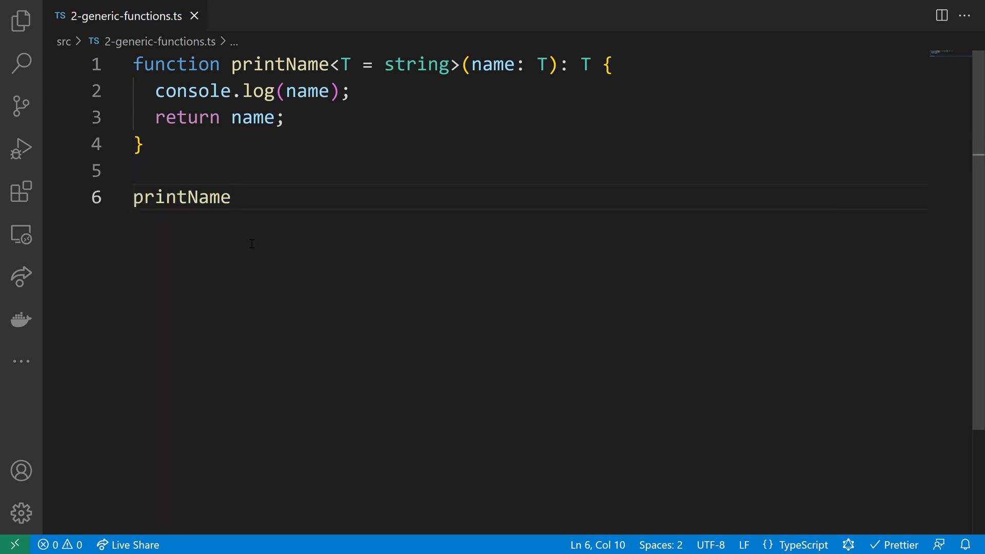
type("(")
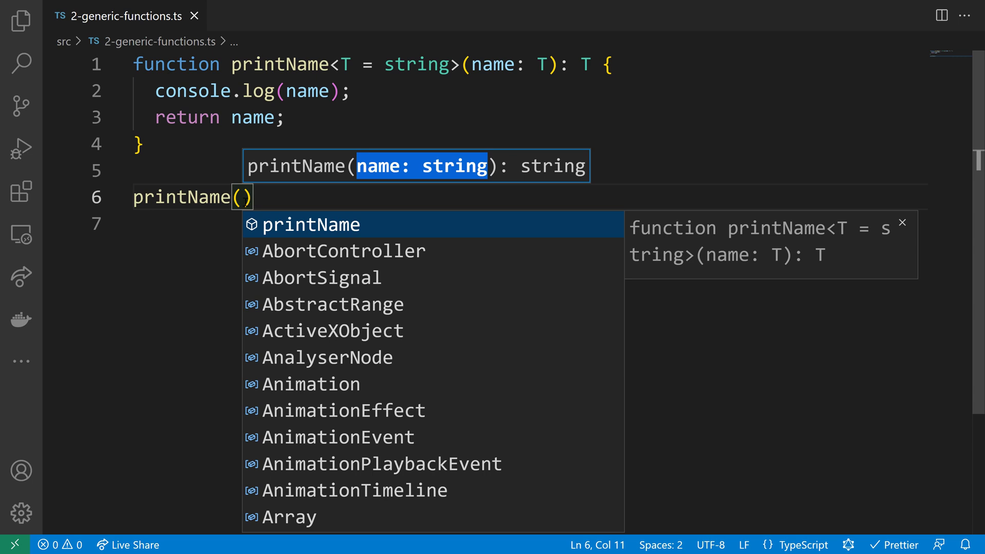
Step: Write the call as printName<number>(1337), swapping the 'Benny' argument for a number
type("'Benny'")
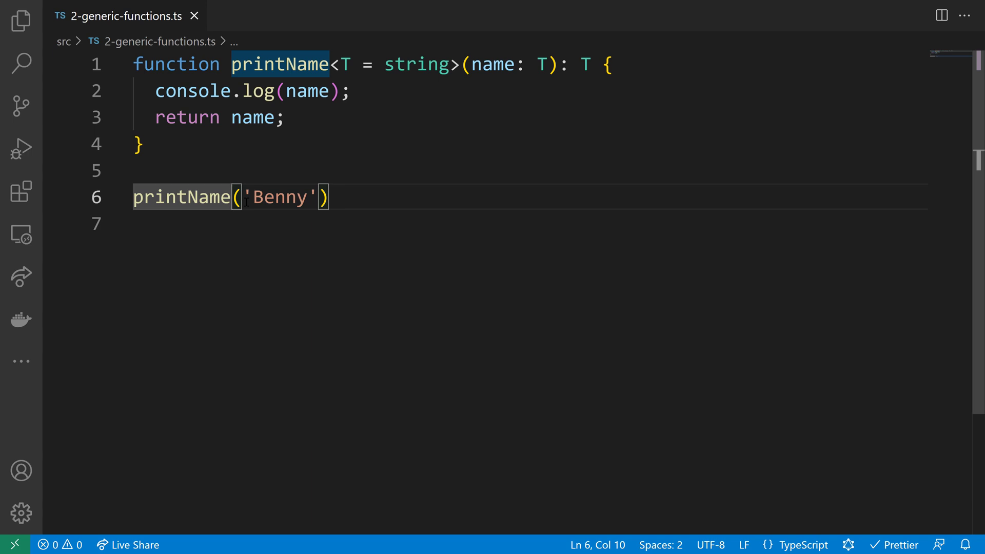
type("<>")
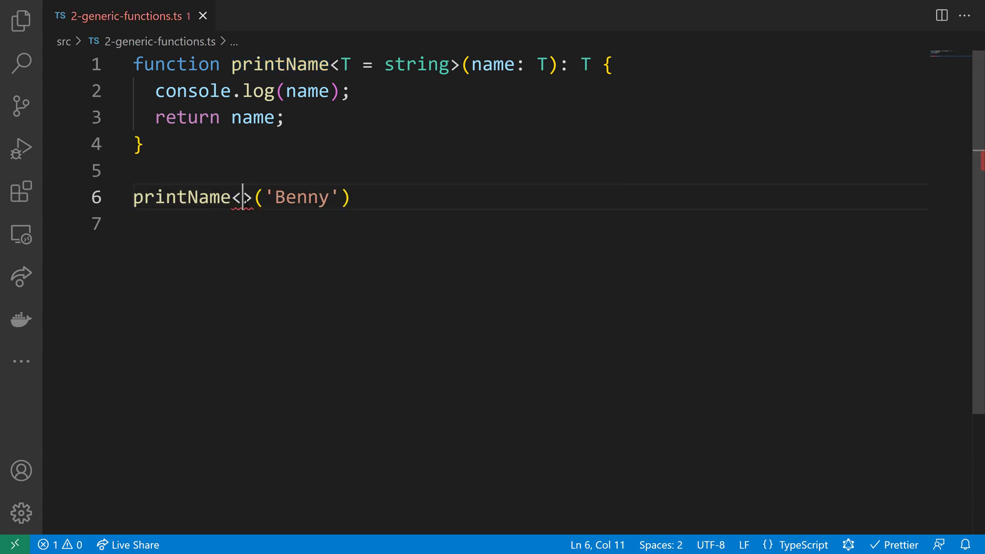
type("number")
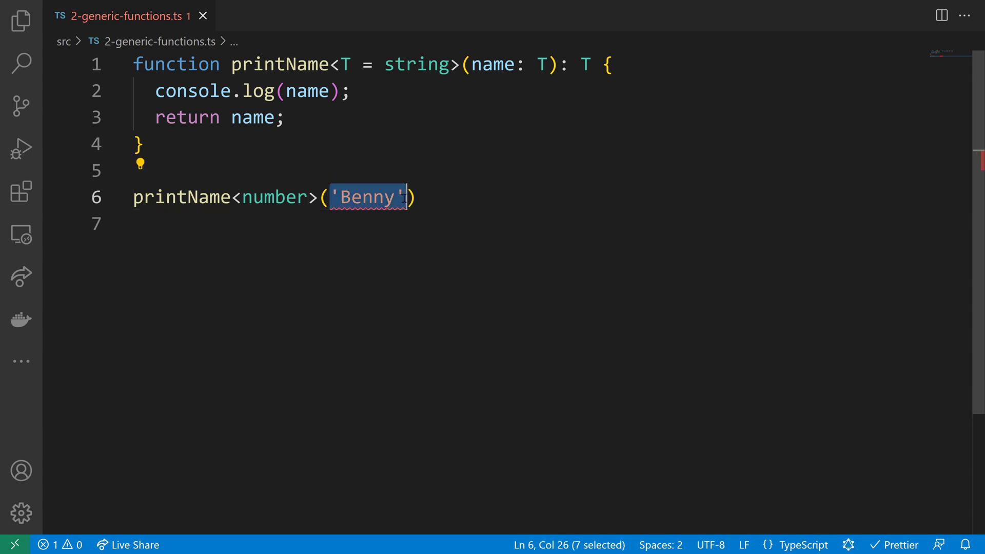
type("1337")
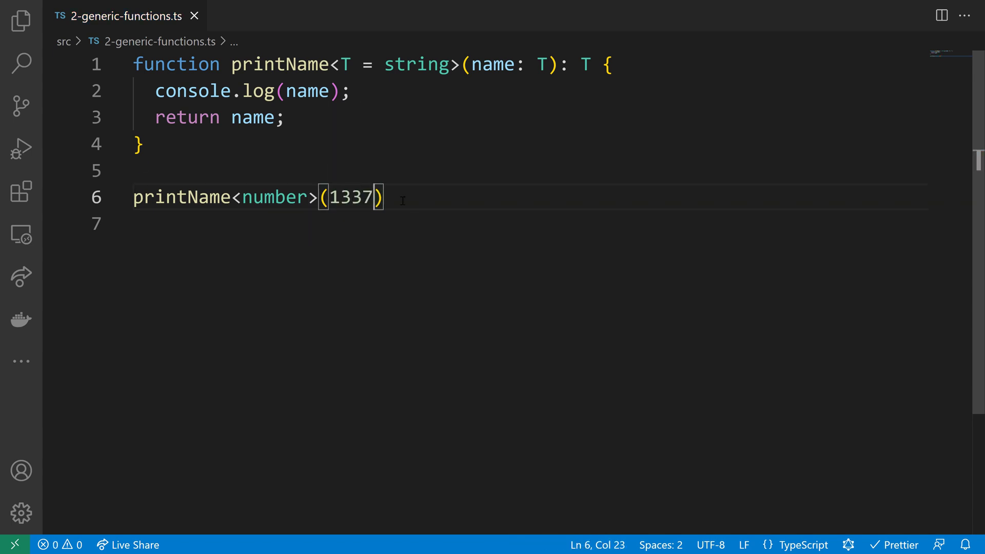